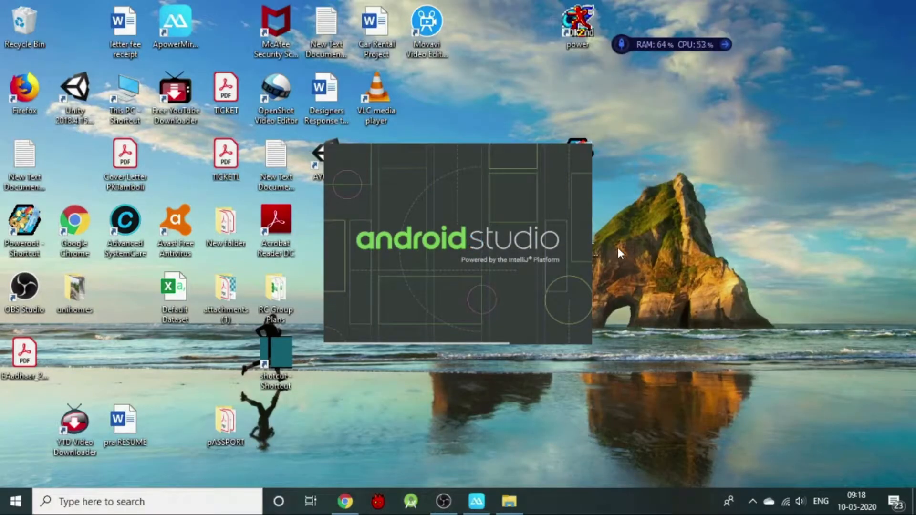
mouse_move(756, 501)
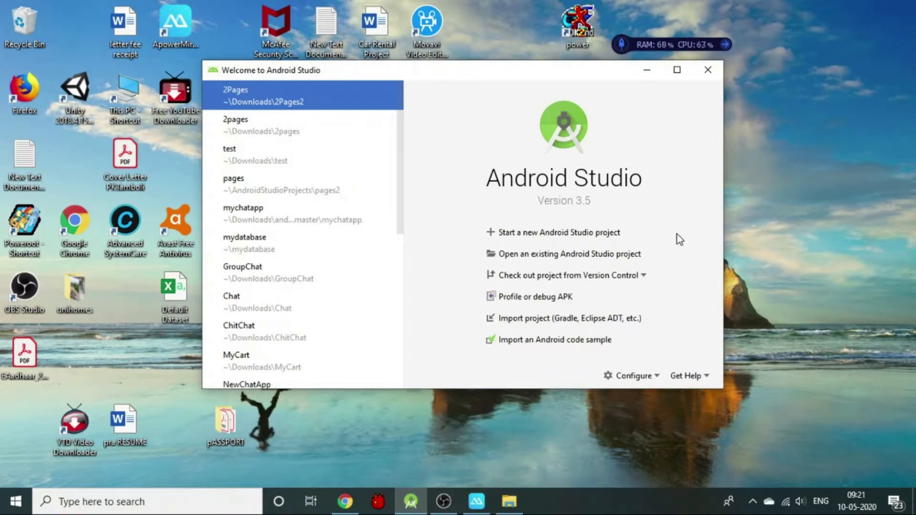
mouse_move(663, 180)
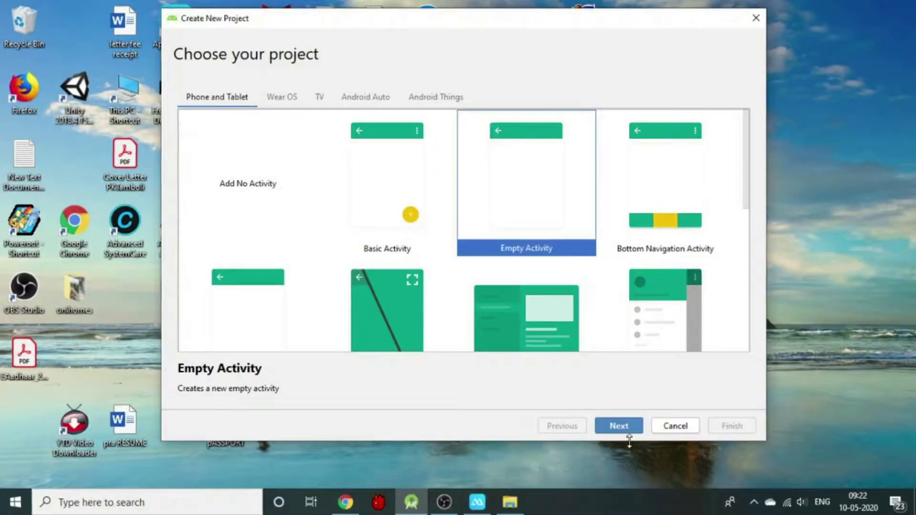
Create an Empty Activity project SwitchingActivity (com.learnandroid.switchingactivity, Java, API 19).
left_click(619, 425)
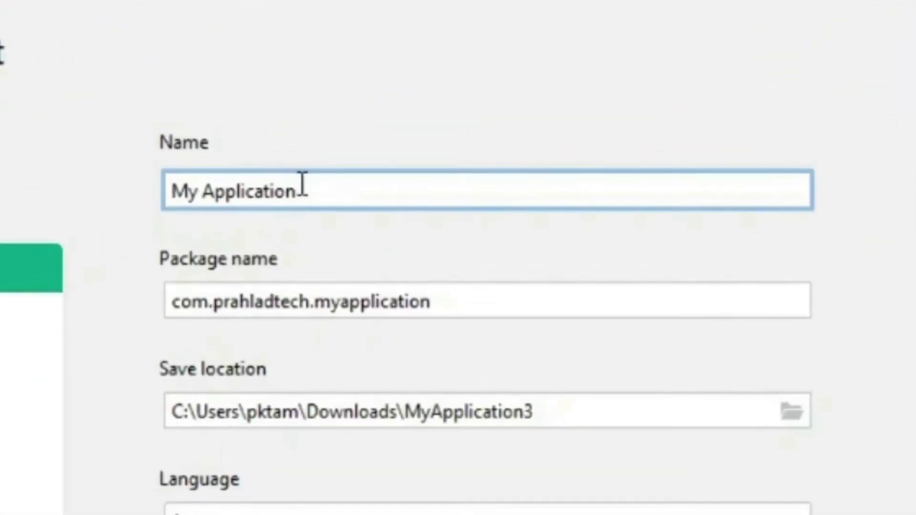
type("swit")
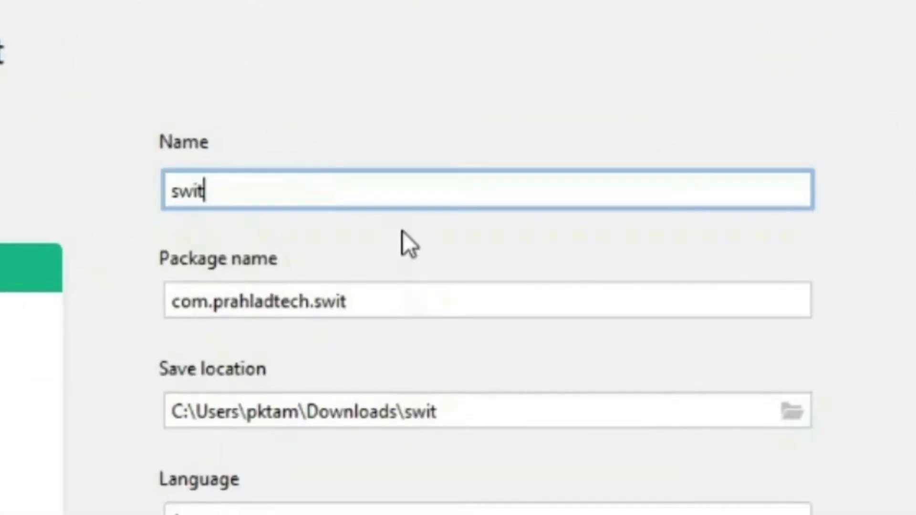
type("chingactivity")
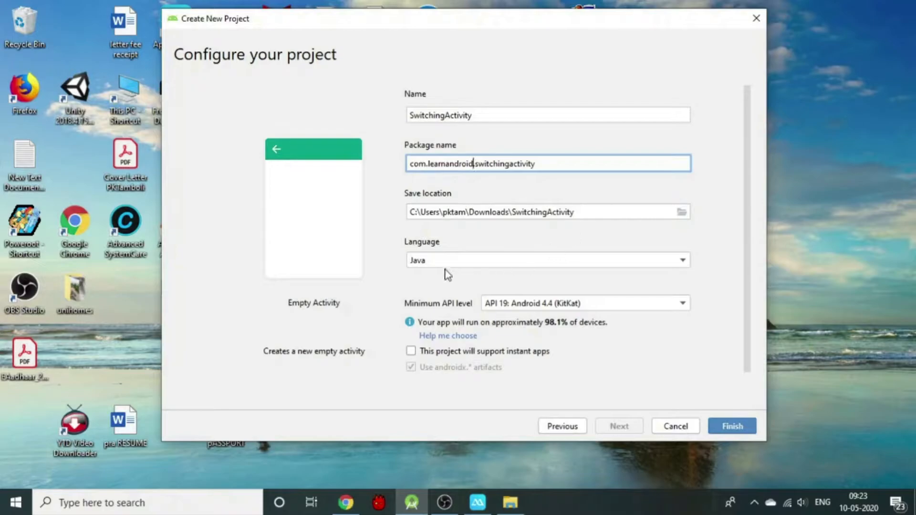
mouse_move(606, 308)
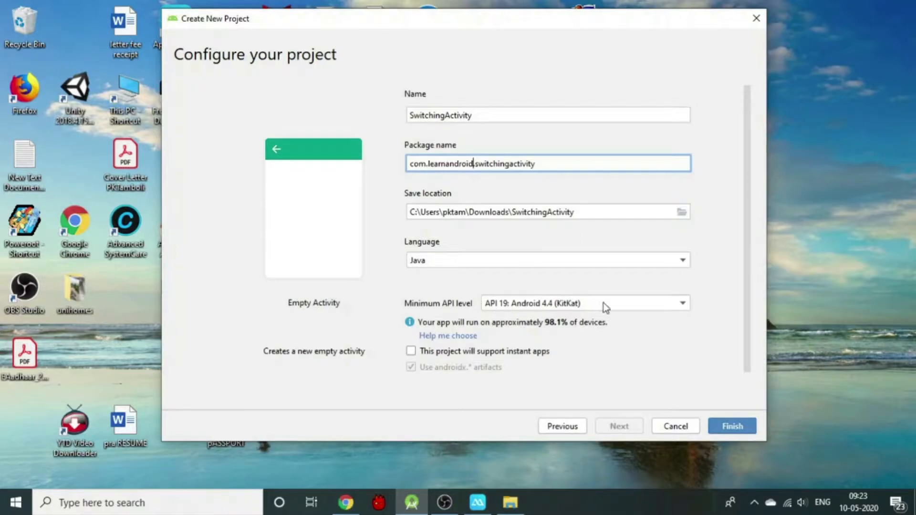
mouse_move(558, 310)
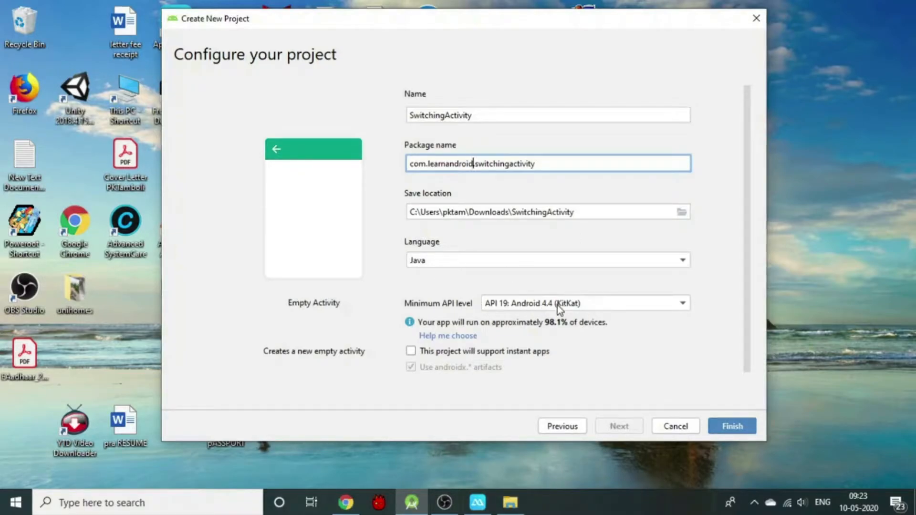
left_click(732, 426)
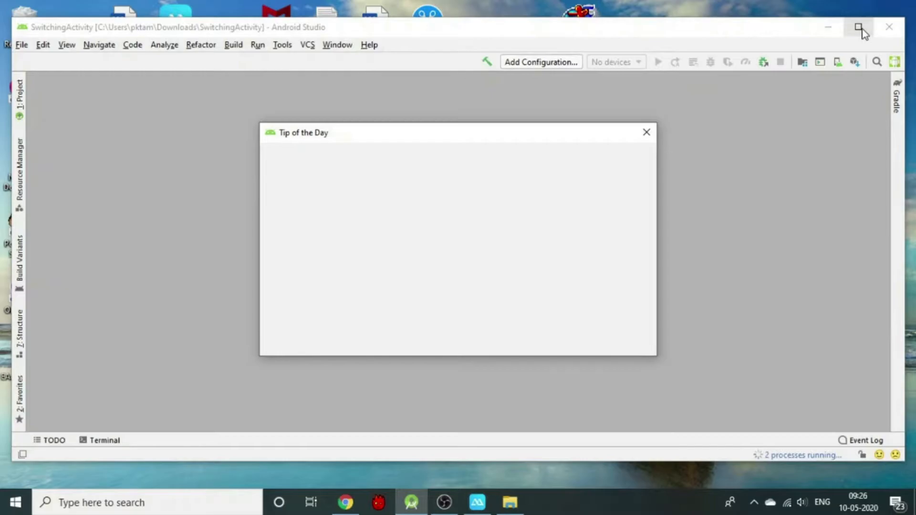
Maximize the project window, dismiss Tip of the Day, and expand the app folder.
left_click(861, 28)
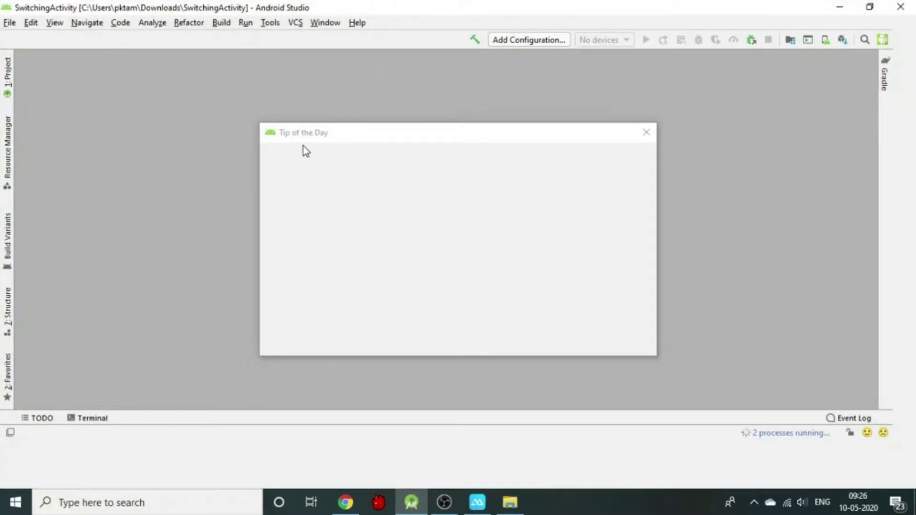
left_click(645, 132)
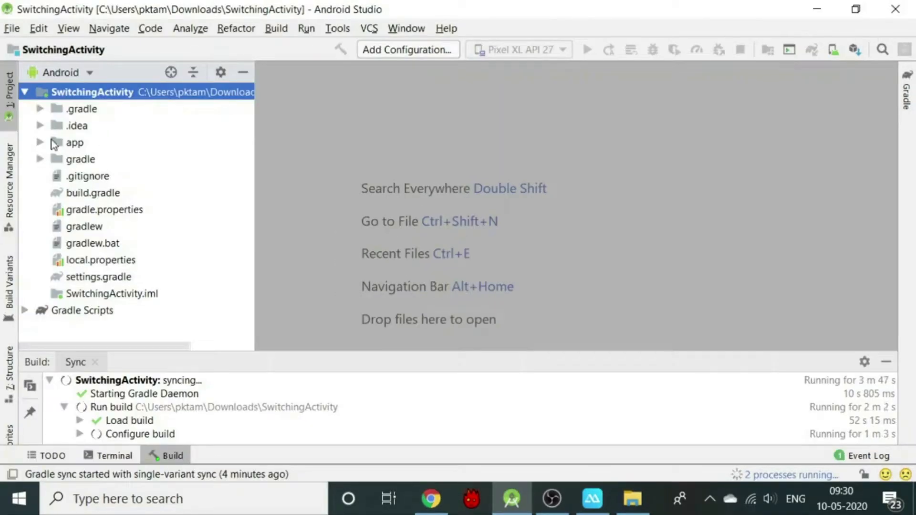
left_click(40, 142)
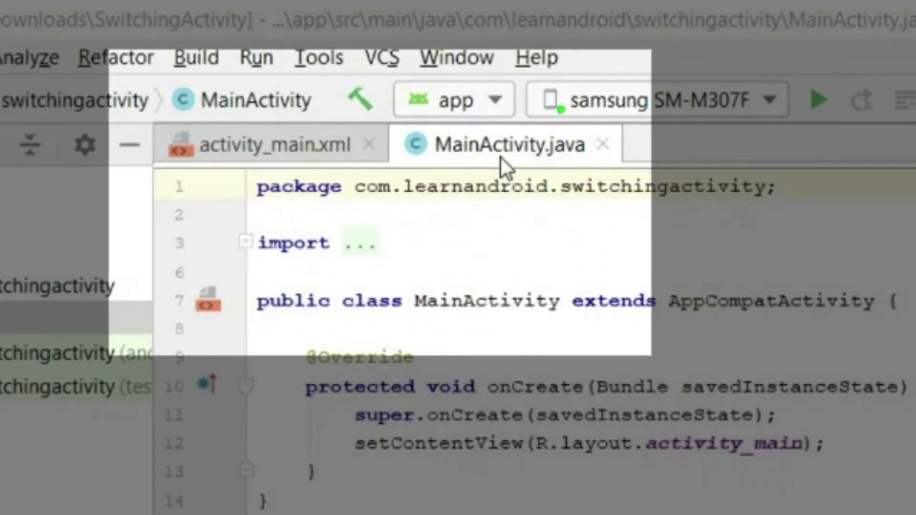
mouse_move(538, 292)
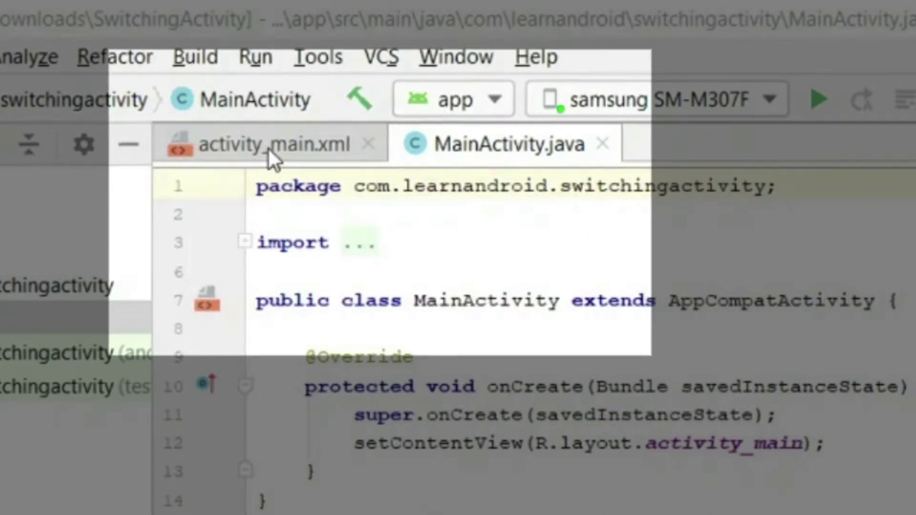
Delete the Hello World TextView from activity_main.xml, leaving an empty ConstraintLayout.
left_click(275, 144)
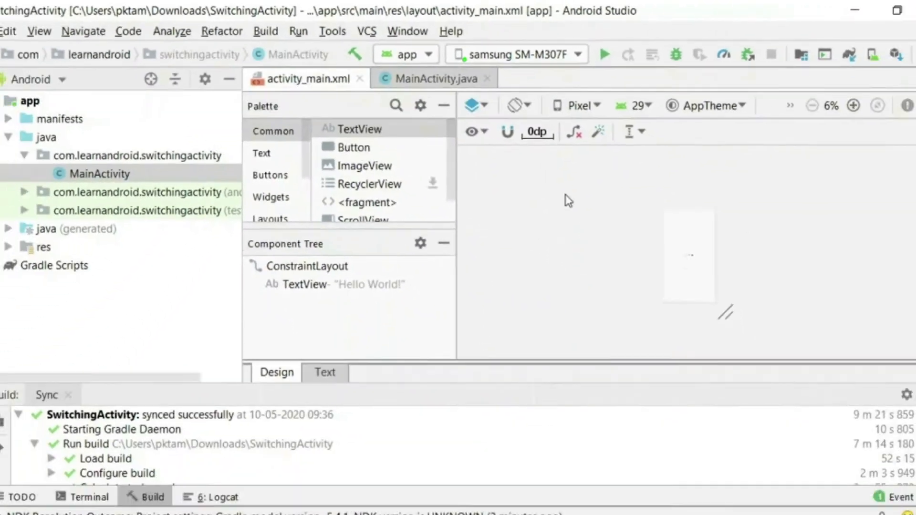
left_click(325, 372)
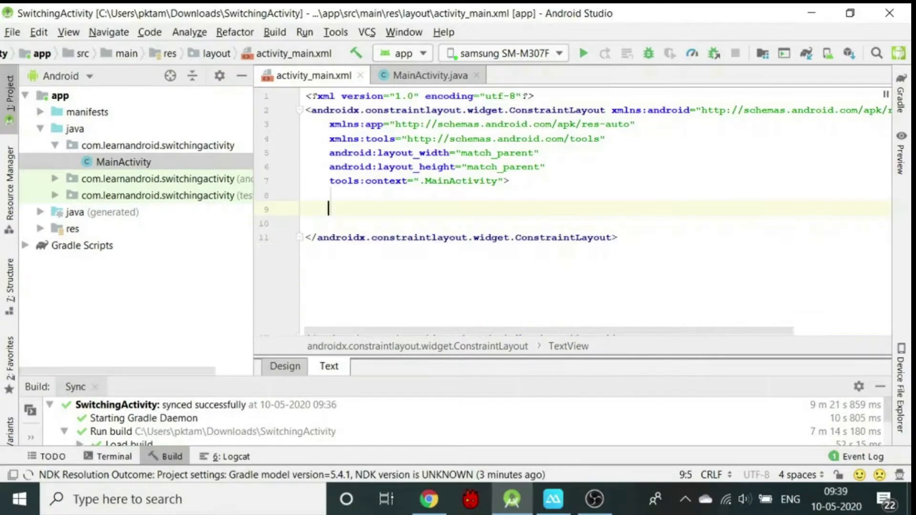
left_click(285, 366)
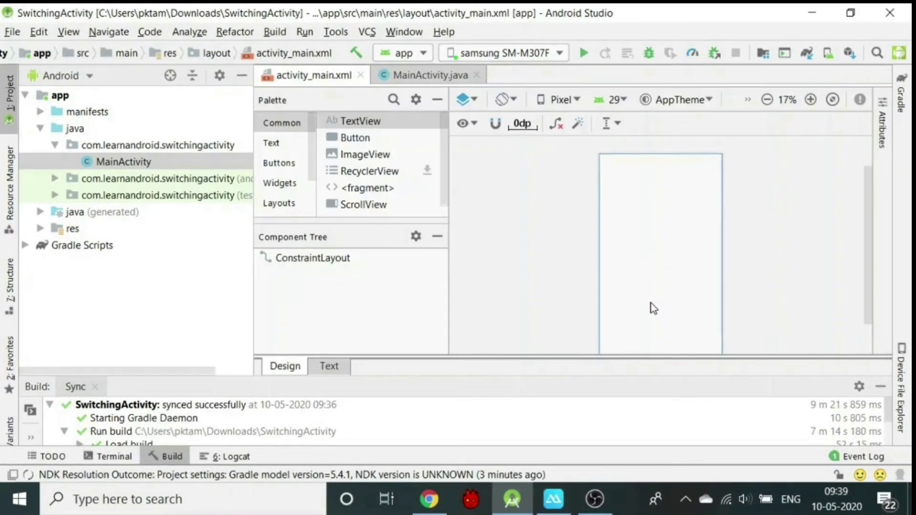
mouse_move(612, 215)
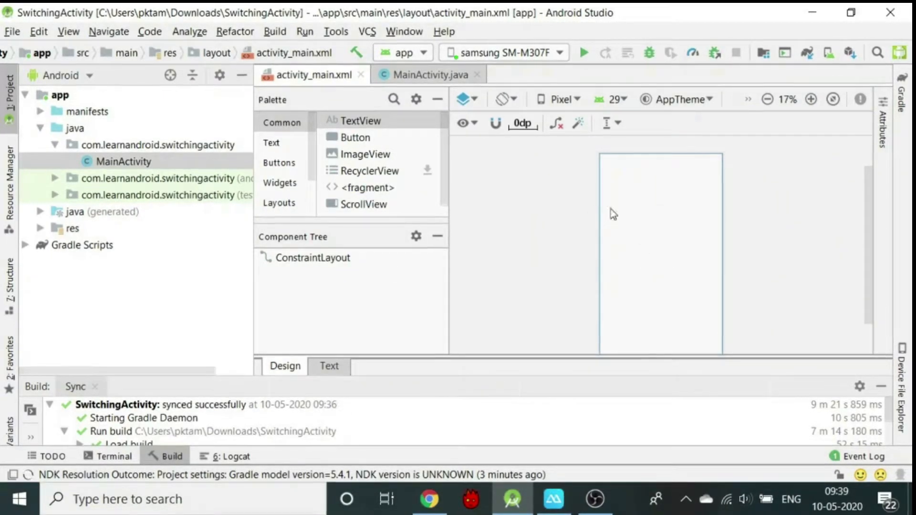
left_click(430, 74)
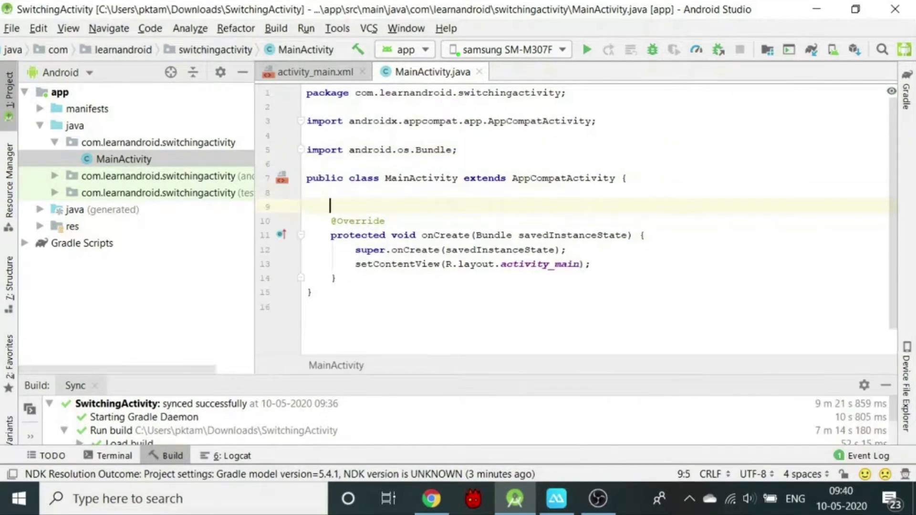
Declare a Button field and assign button = (Button) findViewById(R.id.button1) in onCreate.
type("Button button;")
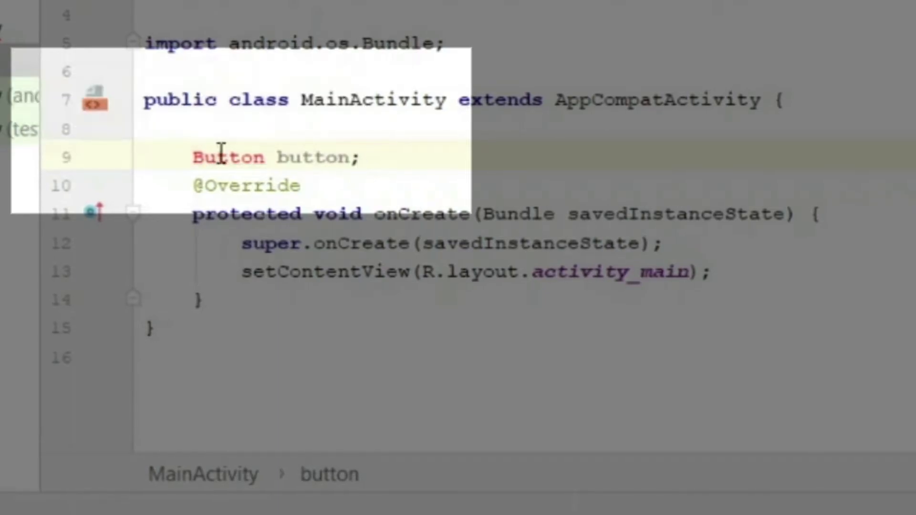
mouse_move(216, 156)
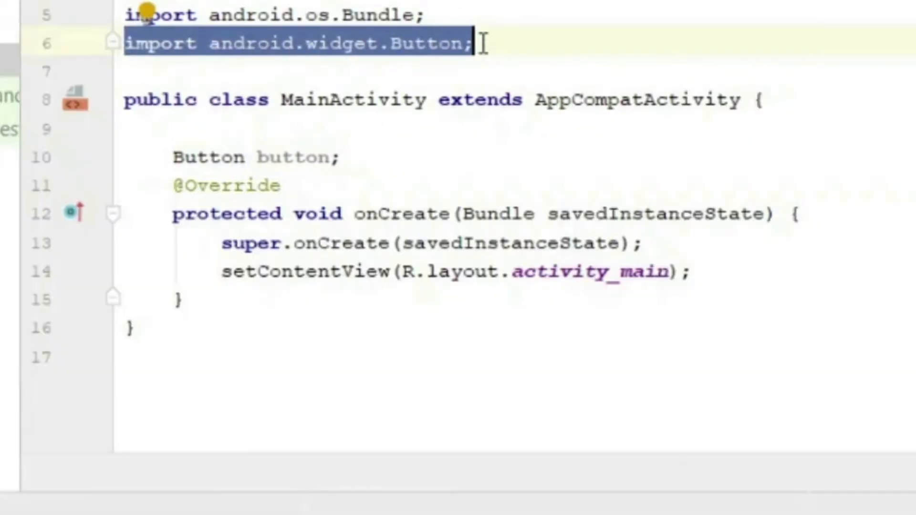
type("b")
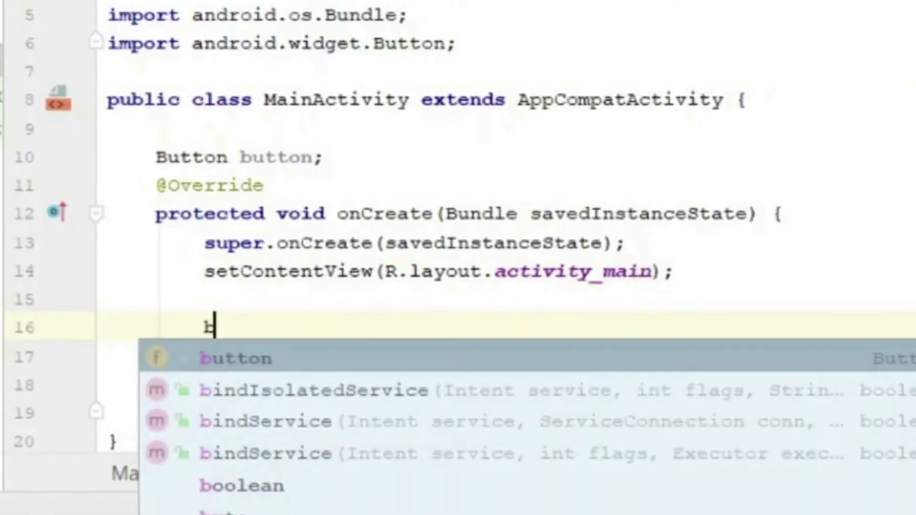
type("button = (Button)")
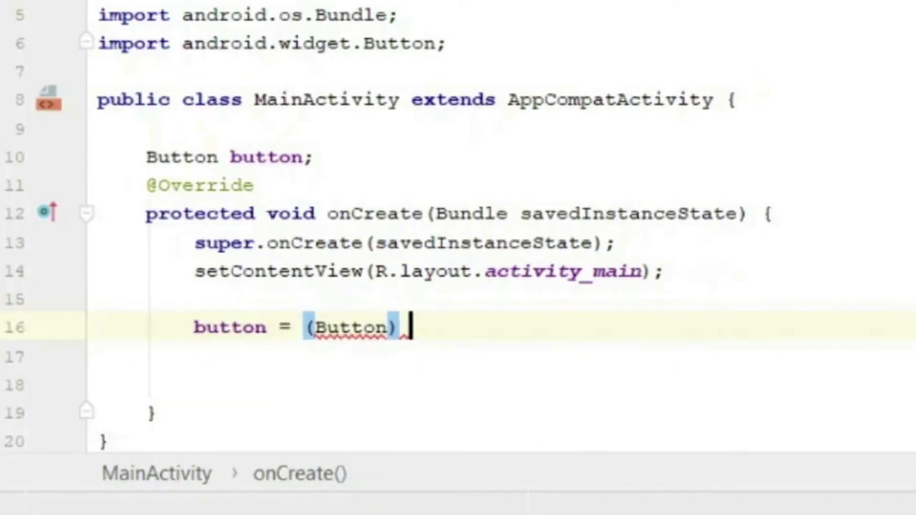
type("findViewById(R.")
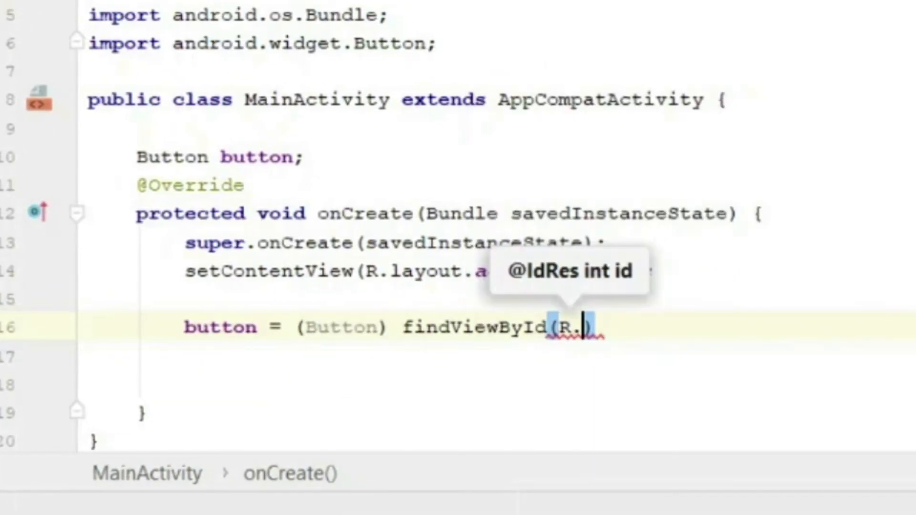
type("id.button")
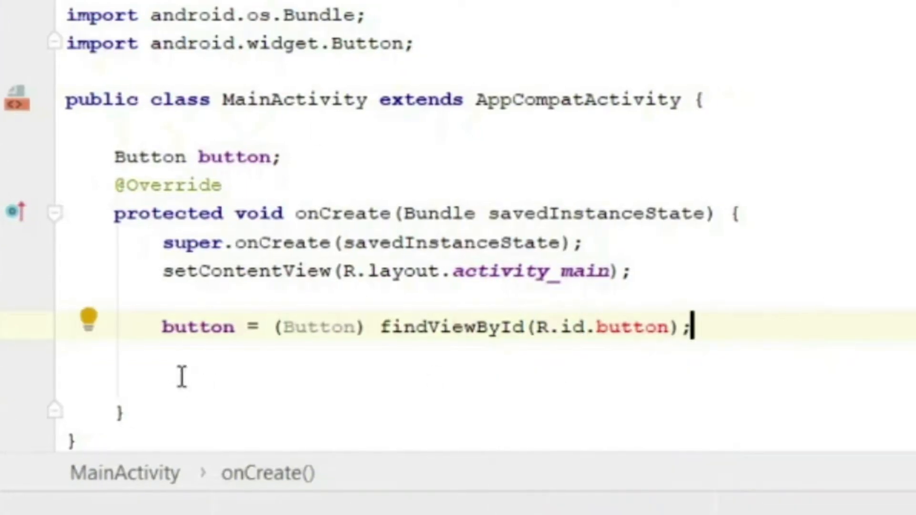
type("1")
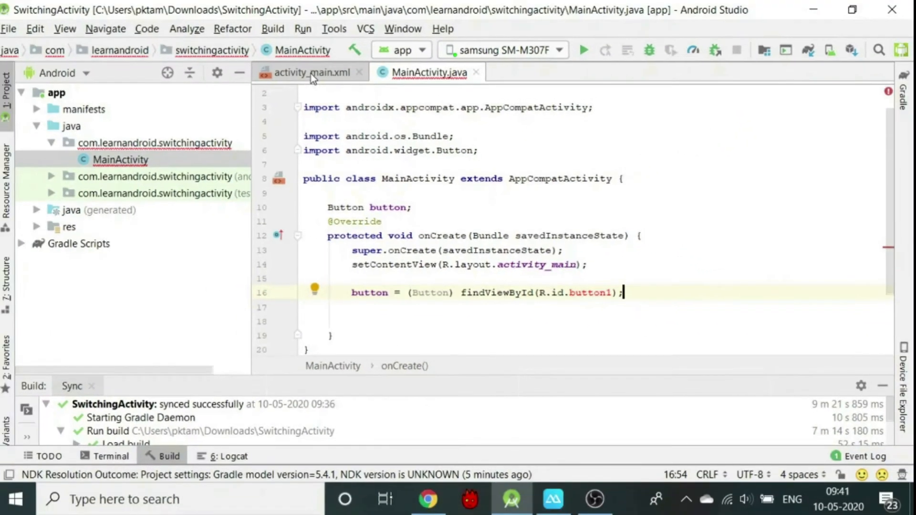
Add a Button to activity_main.xml with id button1 and text Page2.
left_click(311, 72)
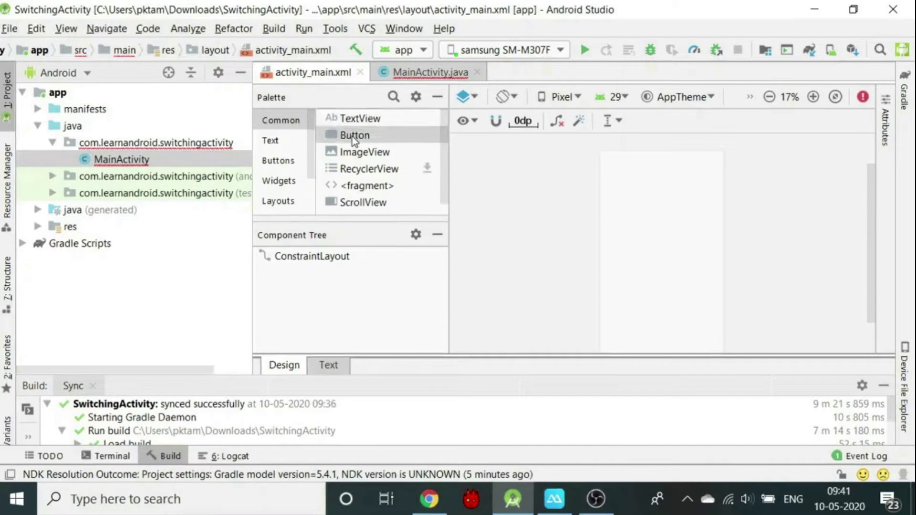
mouse_move(661, 265)
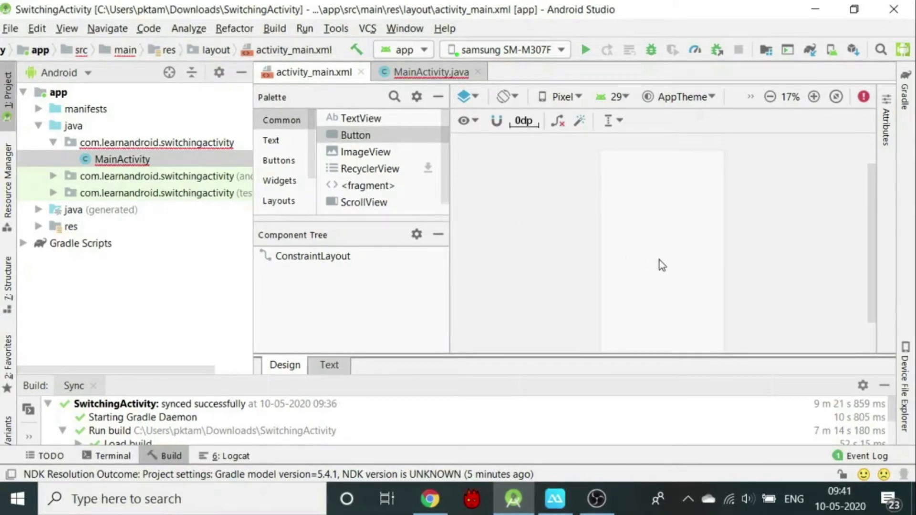
left_click(329, 365)
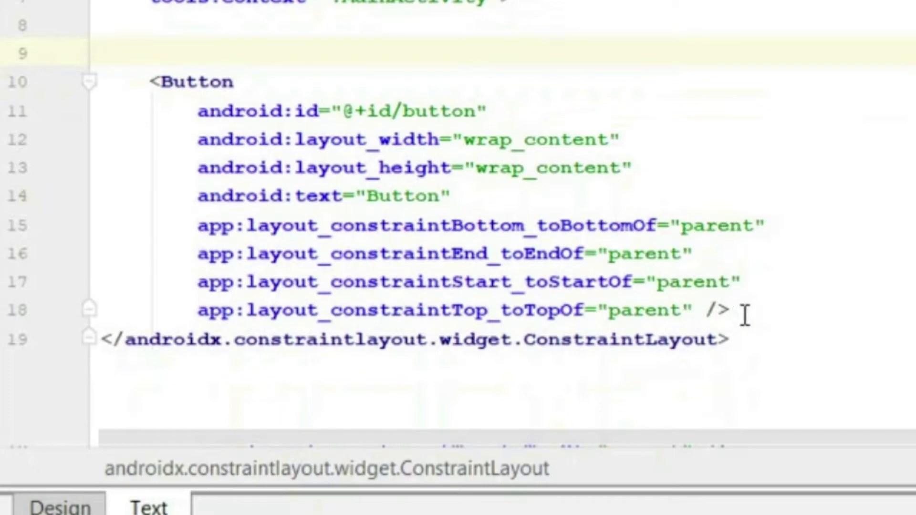
left_click(716, 310)
type("1")
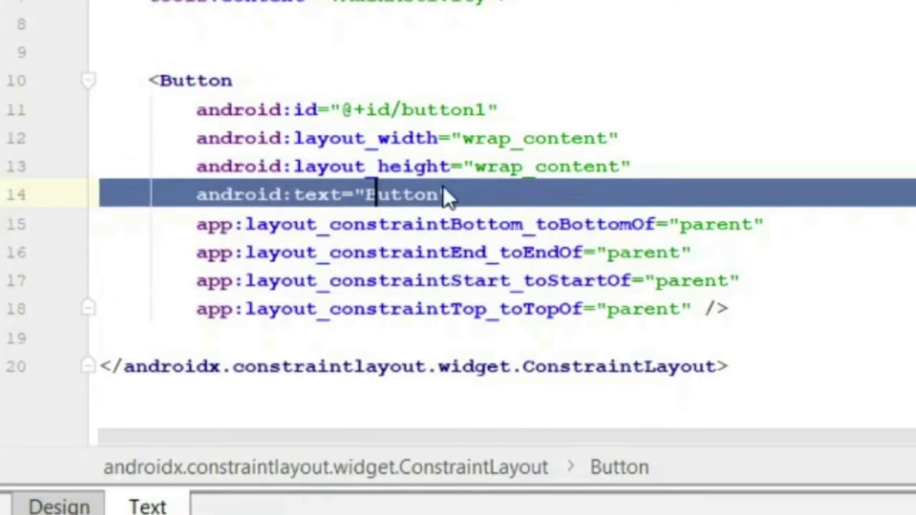
type("Pa")
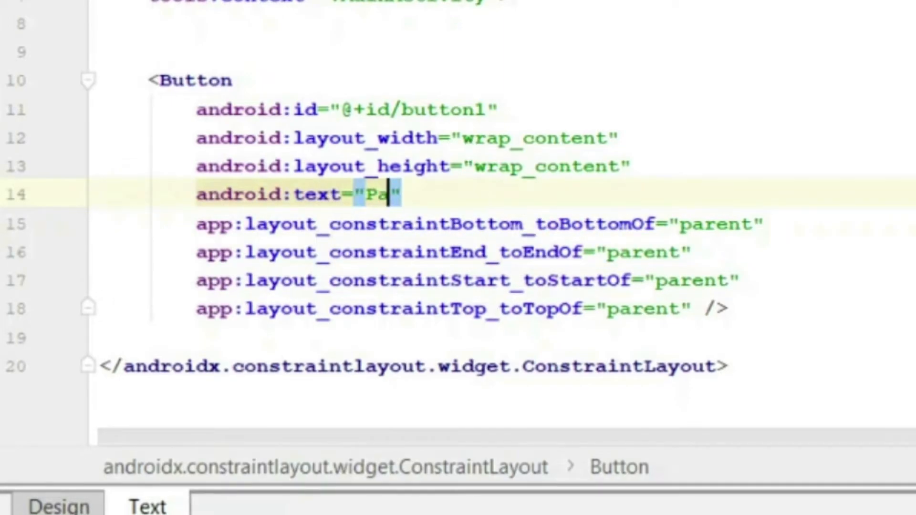
type("ge")
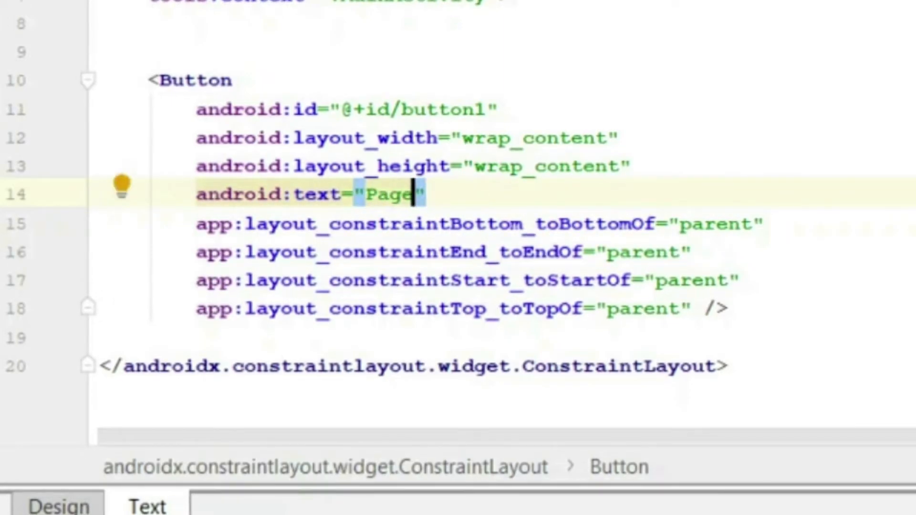
type("2")
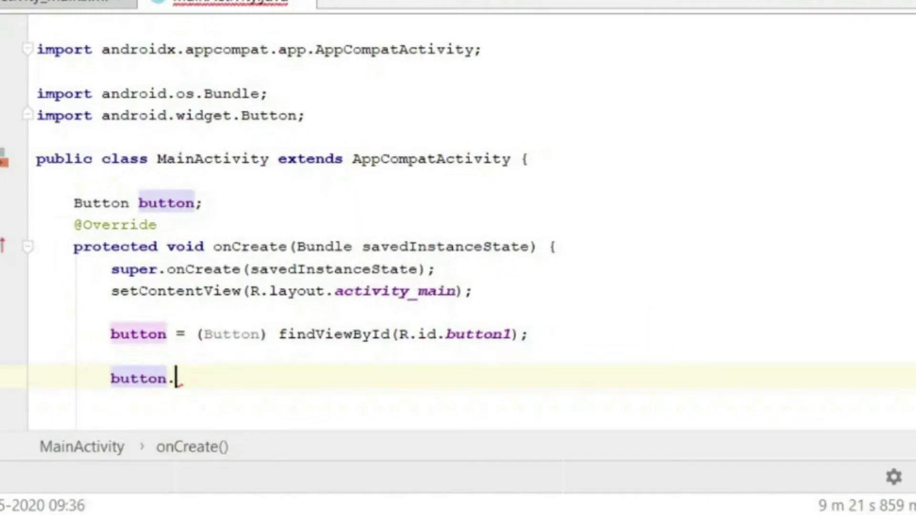
Give button1 a click listener that calls Activity2().
type("set")
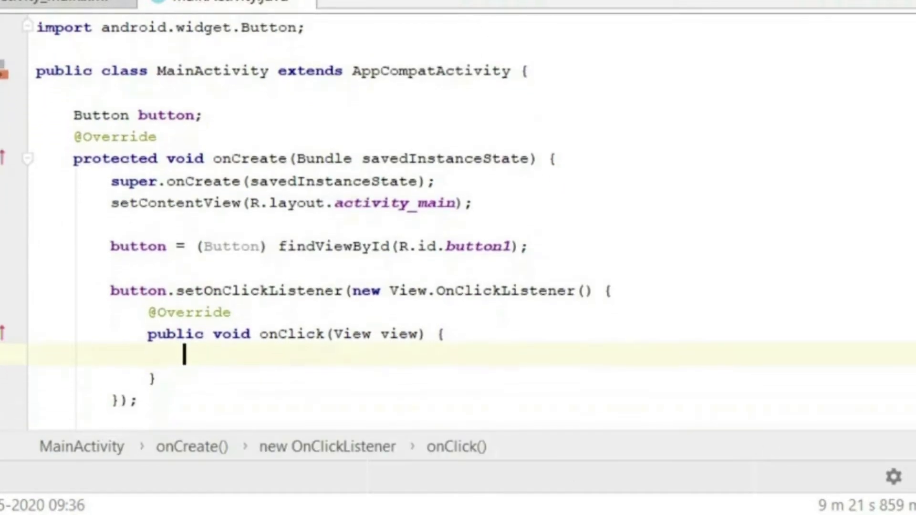
type("Activity")
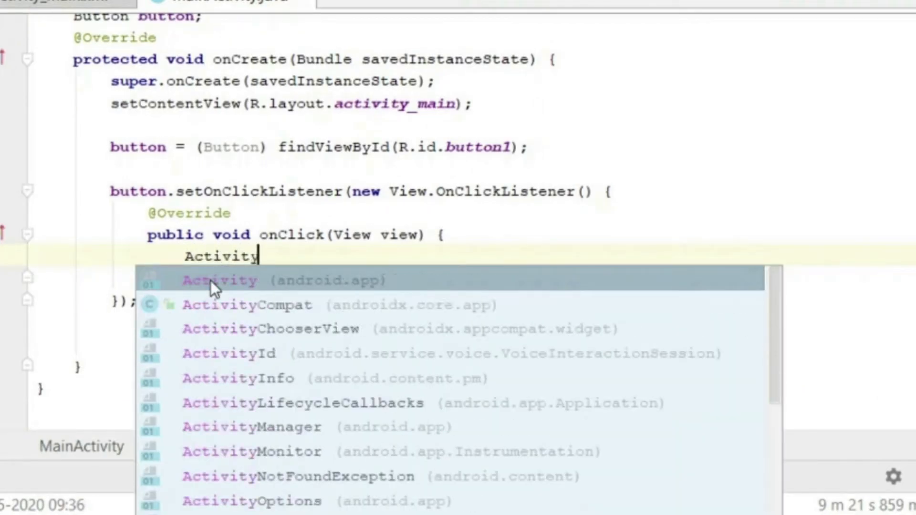
type("Activity2();")
type("public void Activity2(){")
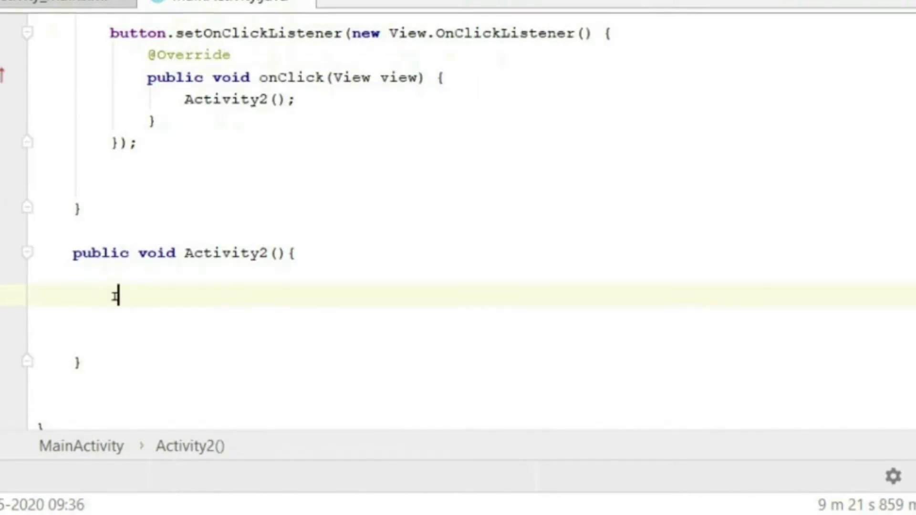
Write Activity2() building an Intent from this to NewActivity.class.
type("Intent in")
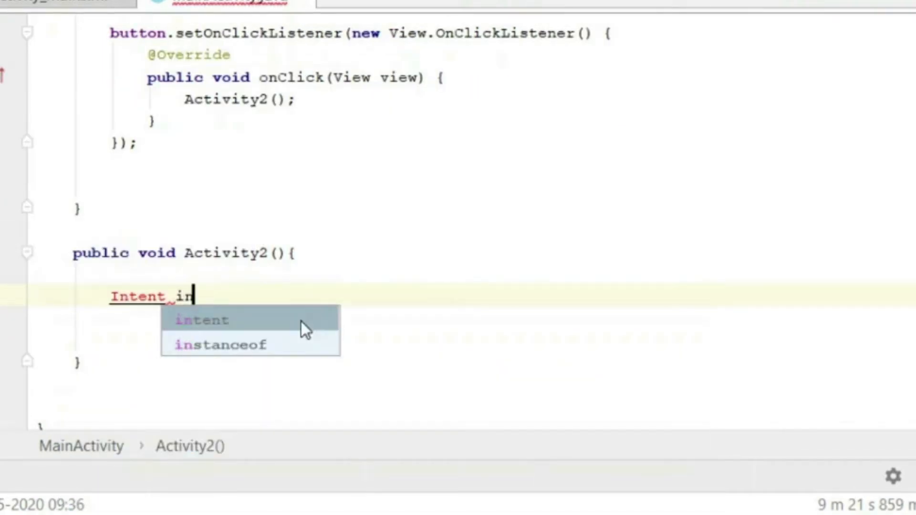
left_click(201, 320)
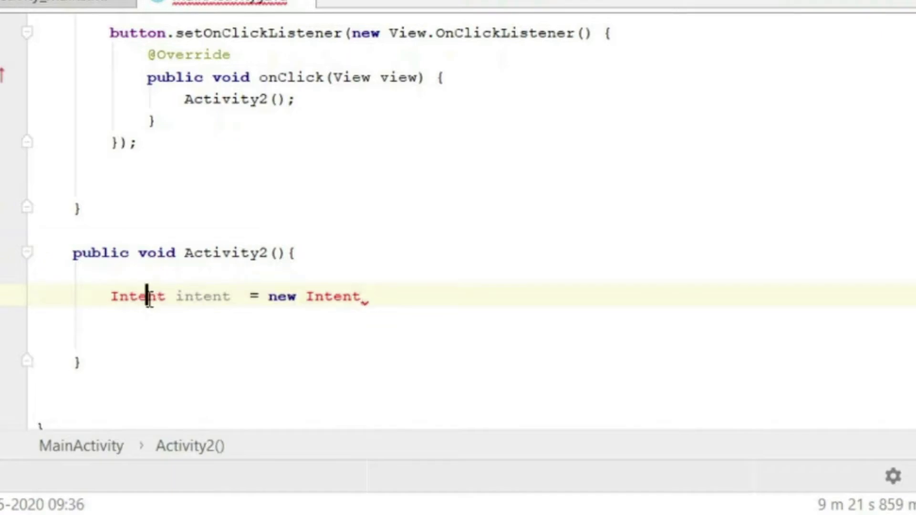
type("(")
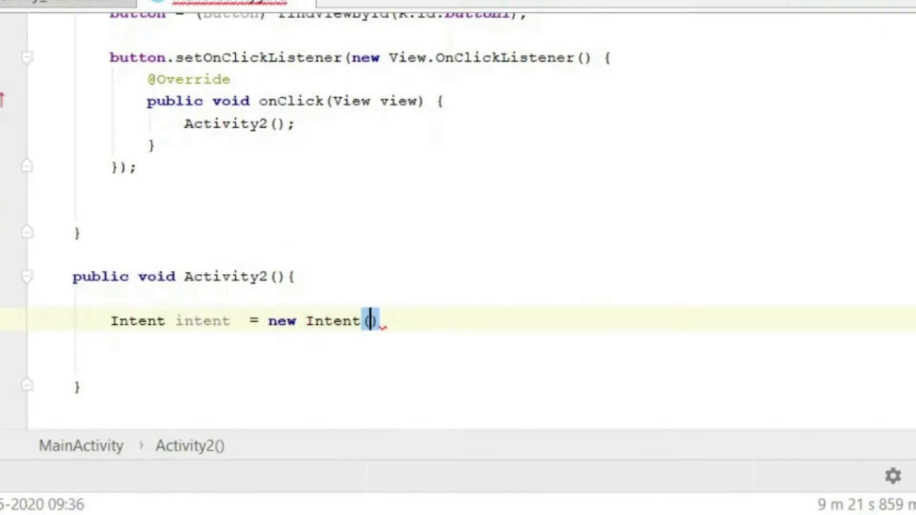
type("this,")
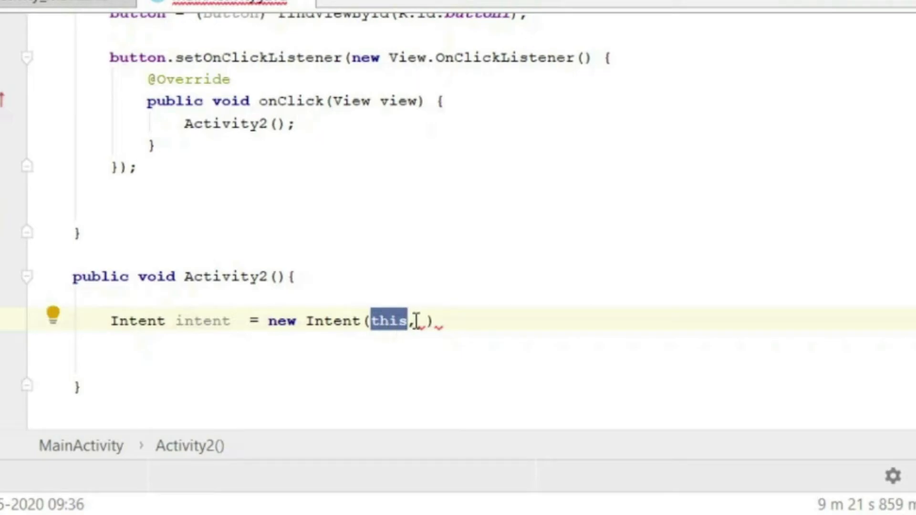
type("NewActivity.clas")
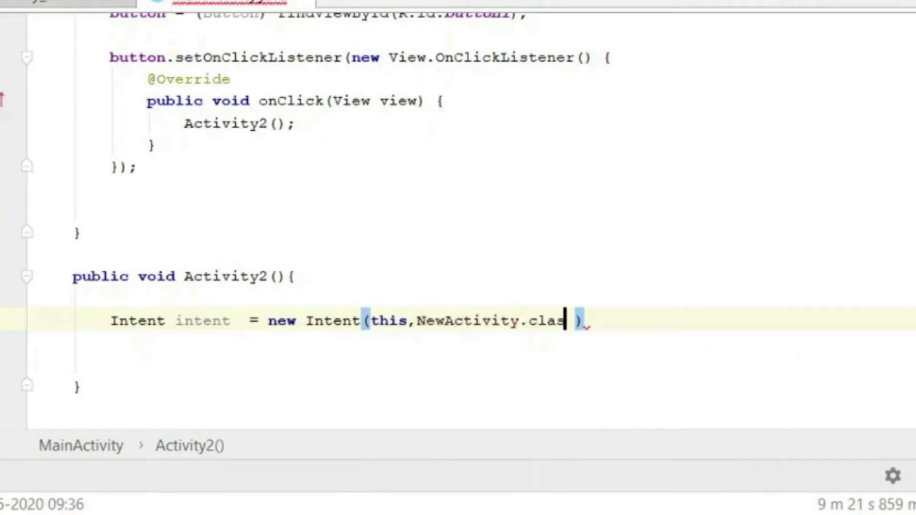
type("start")
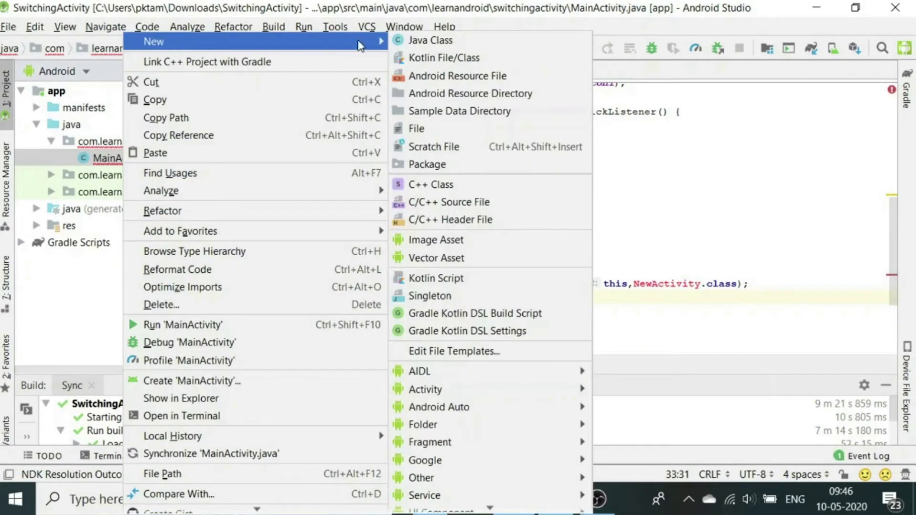
mouse_move(425, 390)
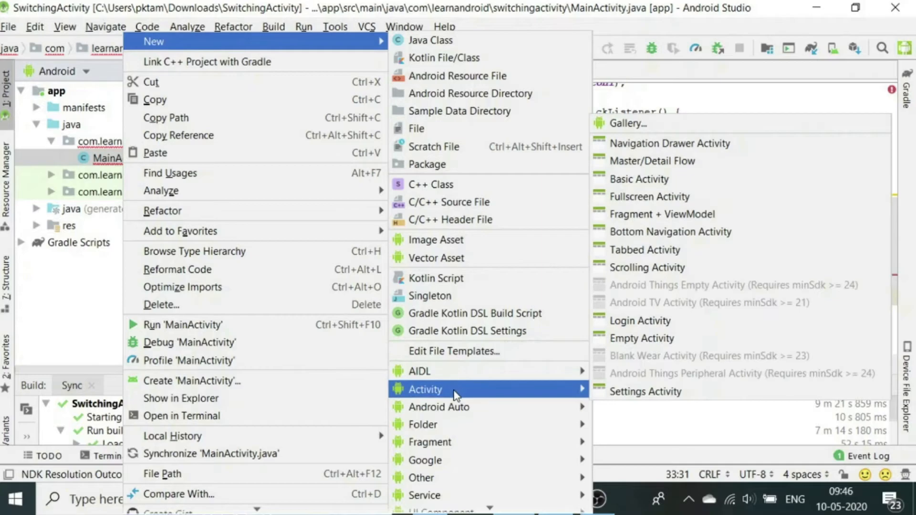
mouse_move(640, 338)
type("NewA")
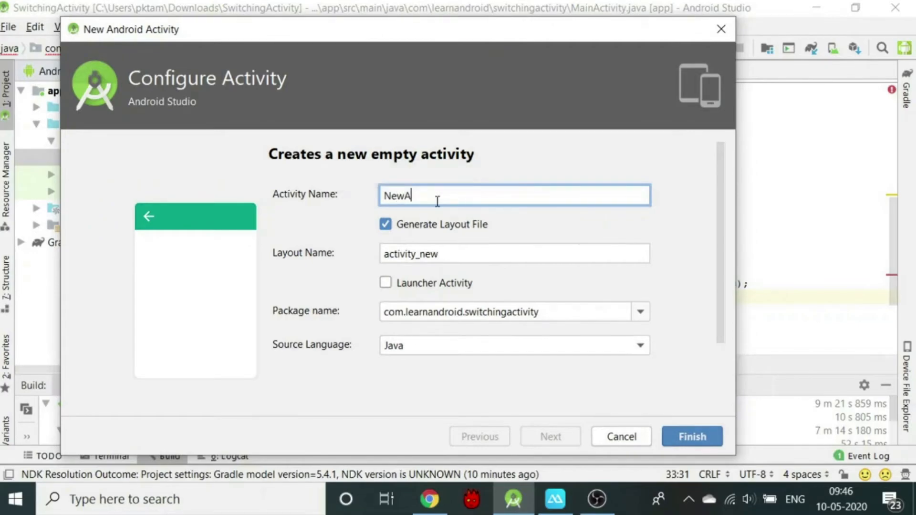
Create the empty activity NewActivity with its activity_new layout.
type("ctivity")
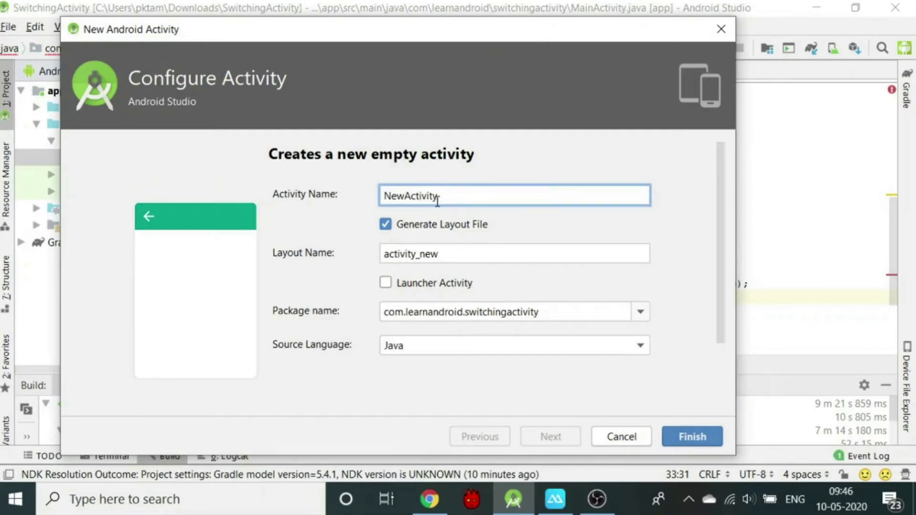
left_click(691, 436)
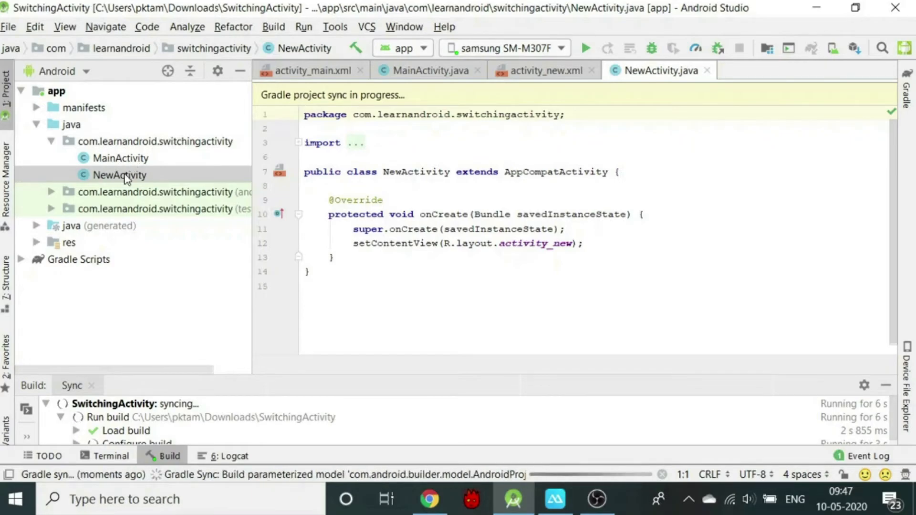
left_click(308, 70)
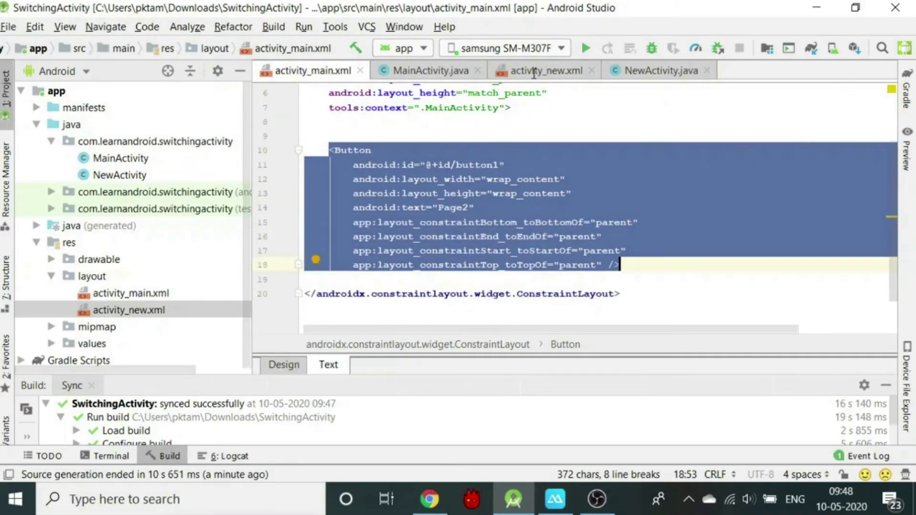
Change the copied Page2 button's id in activity_new.xml to button2.
left_click(544, 70)
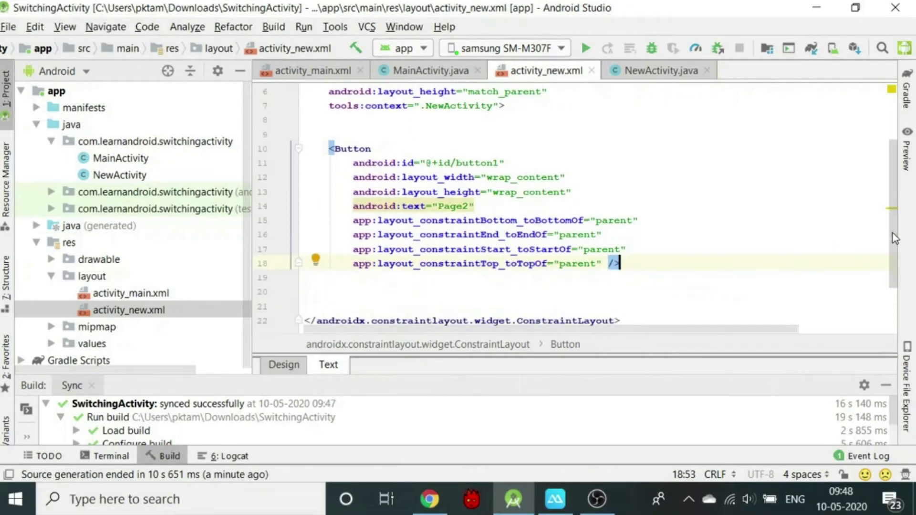
left_click(499, 162)
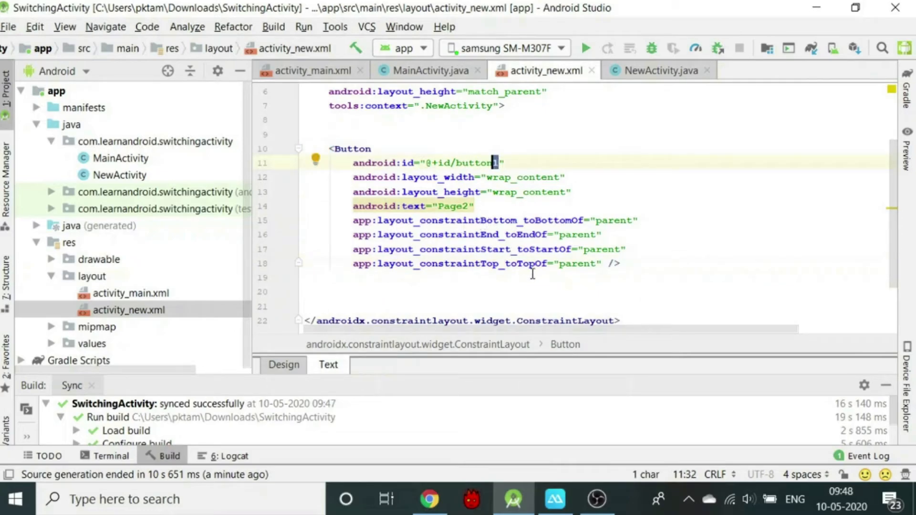
type("2")
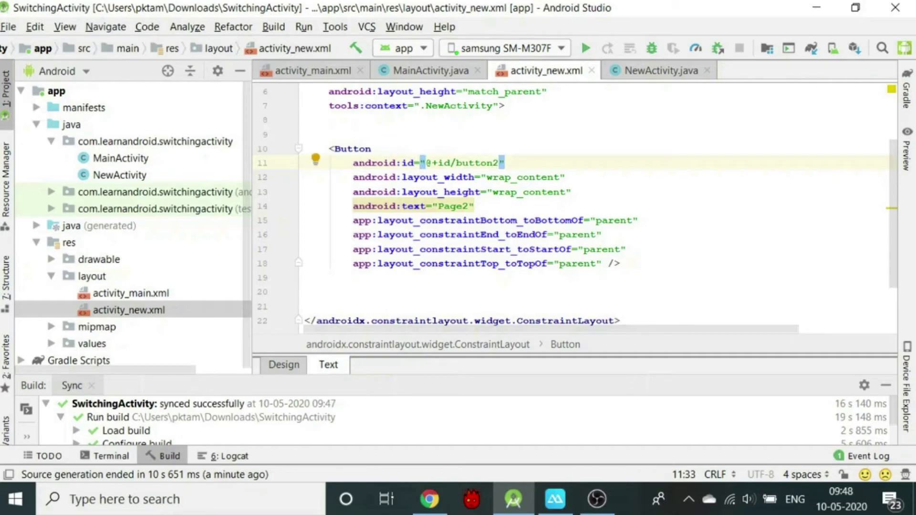
left_click(656, 70)
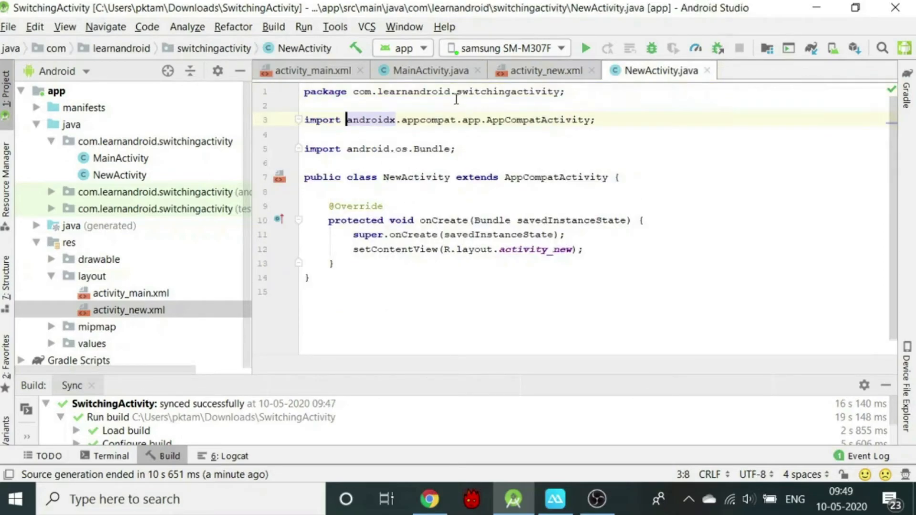
In NewActivity.java, assign the button with findViewById(R.id.button2).
left_click(429, 70)
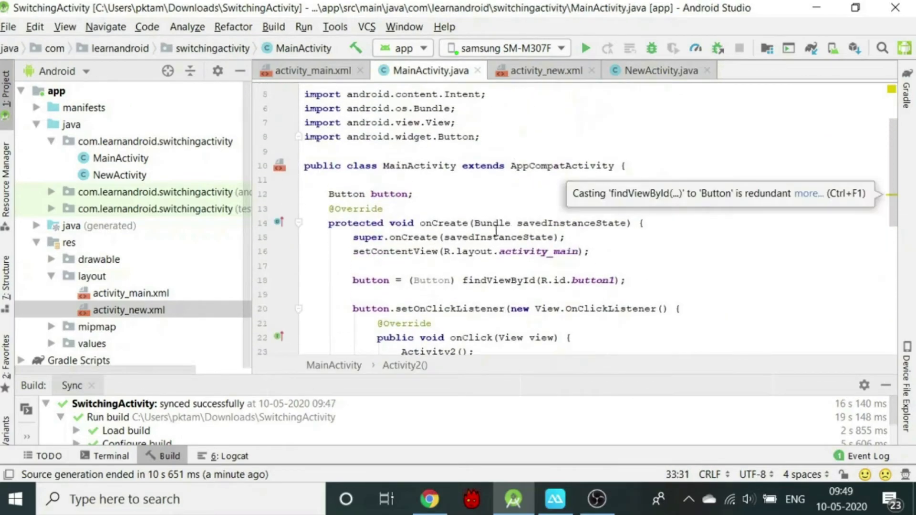
left_click(656, 70)
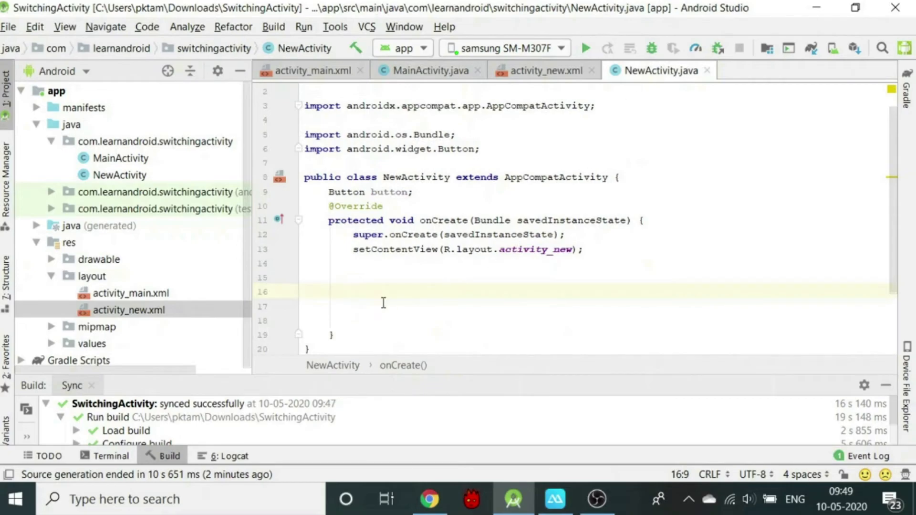
type("button = (Button) findViewById(R.id.button);")
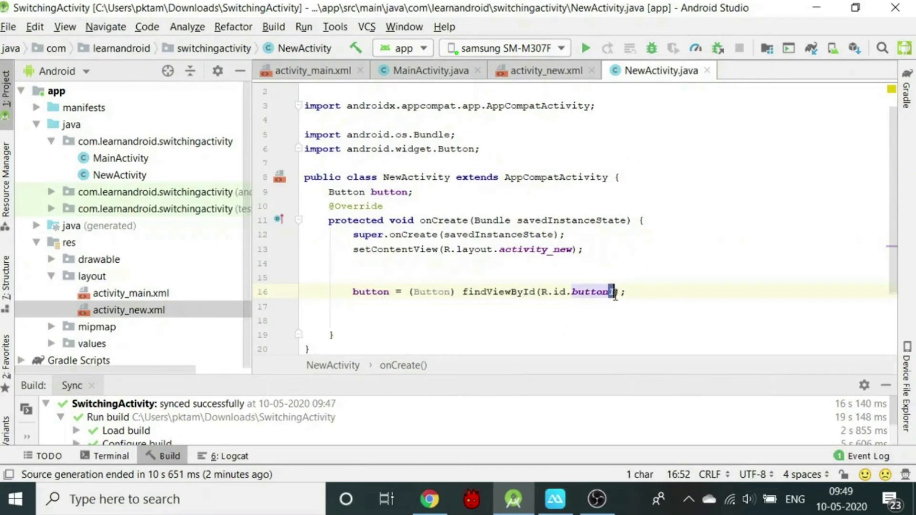
left_click(427, 70)
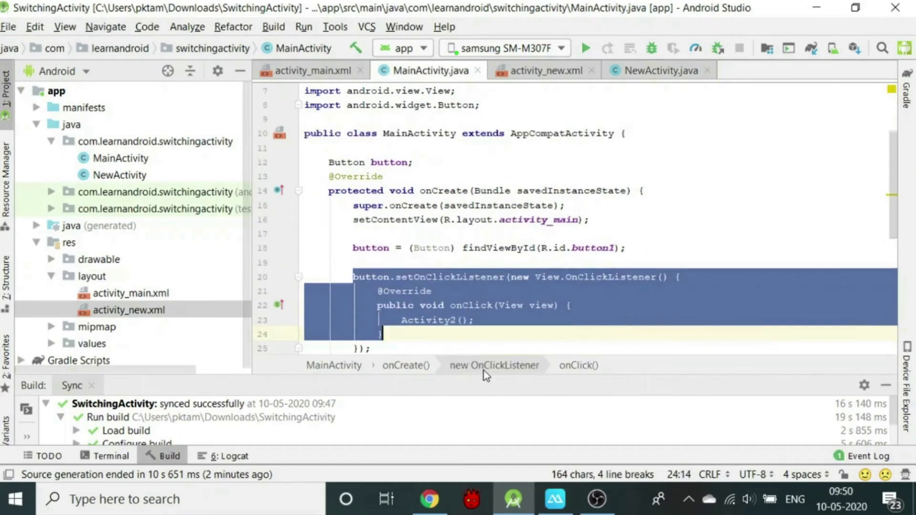
Paste the click listener, import View, and add Activity1() returning to MainActivity.
left_click(658, 70)
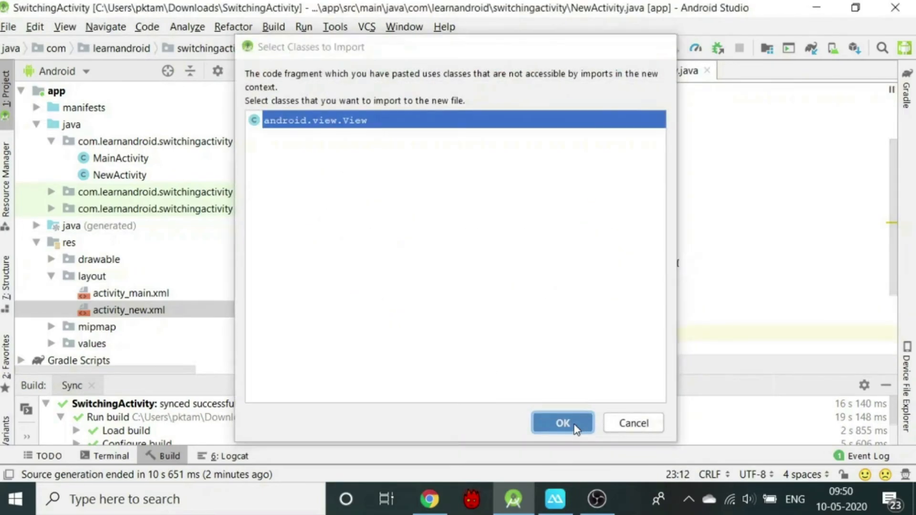
left_click(562, 422)
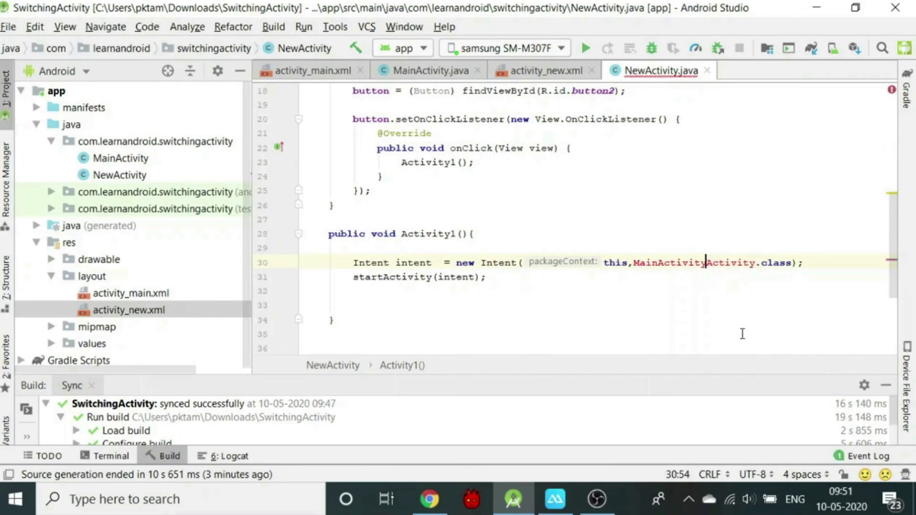
double_click(728, 262)
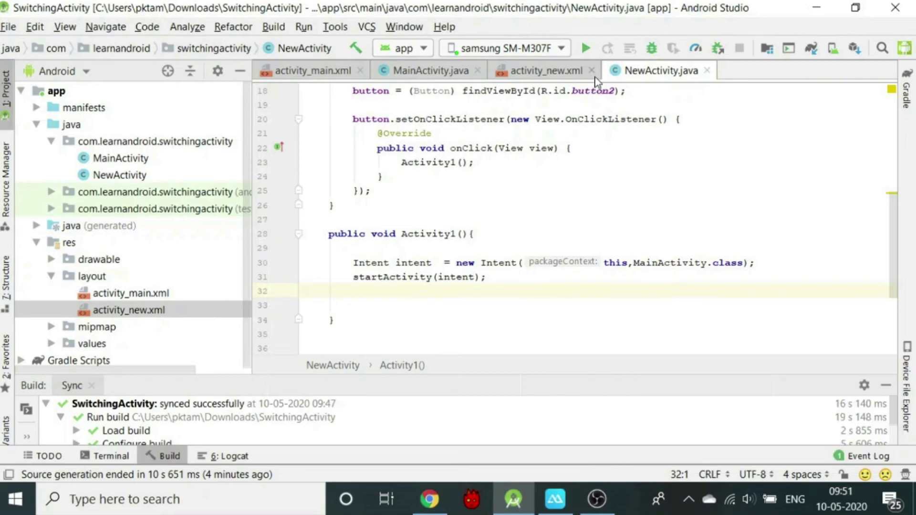
left_click(586, 47)
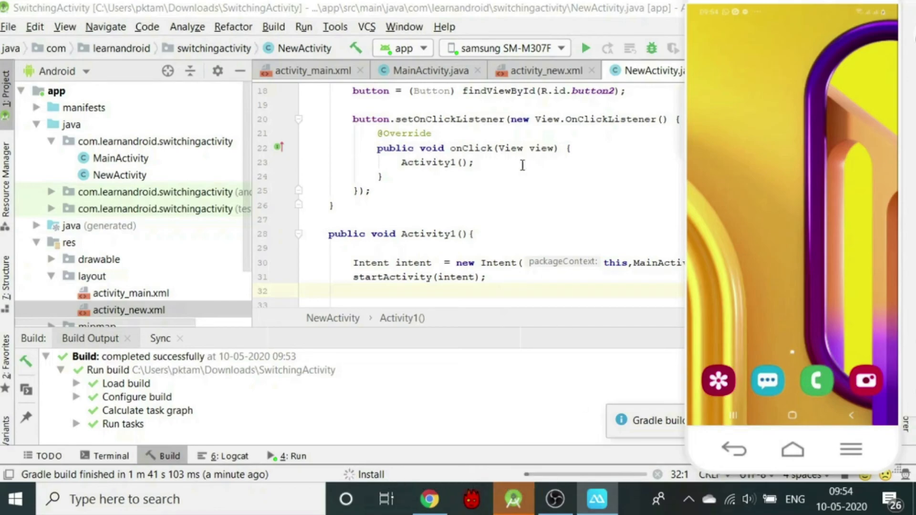
Run the app on the Samsung phone, tapping PAGE2 then PAGE1 to switch screens.
left_click(585, 47)
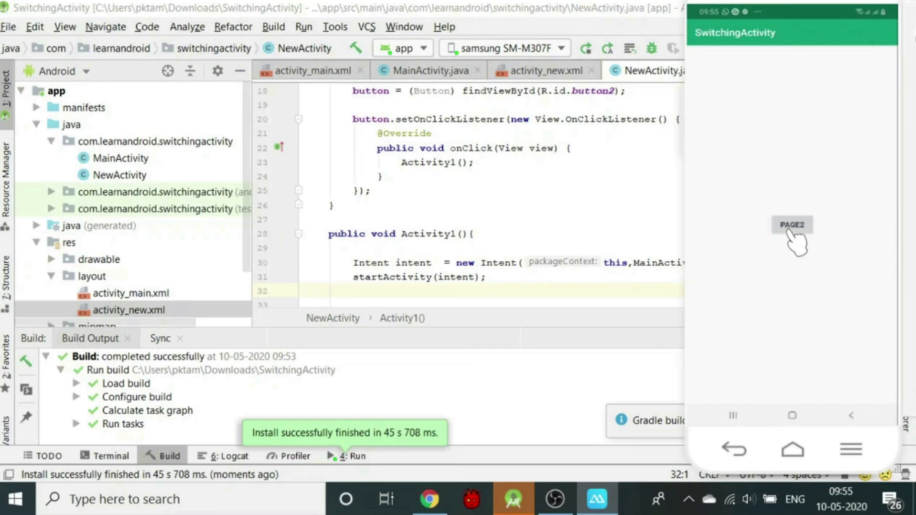
left_click(792, 225)
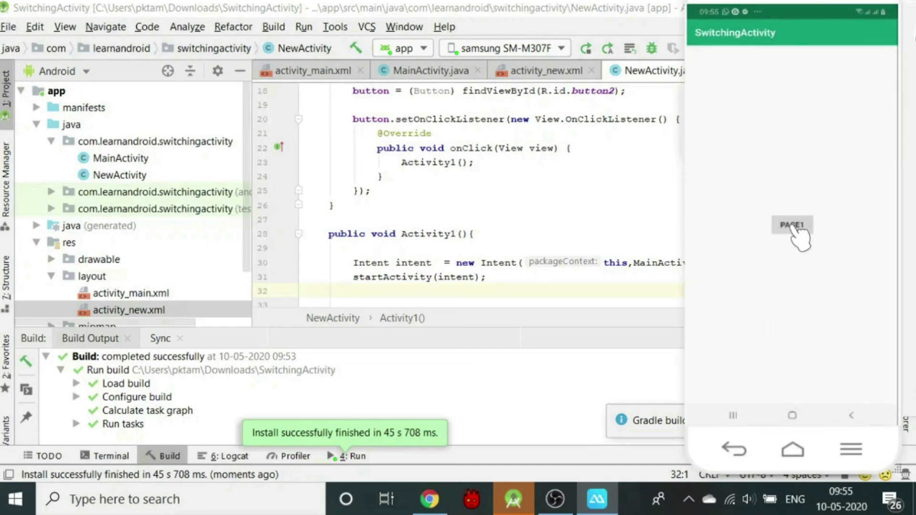
mouse_move(760, 62)
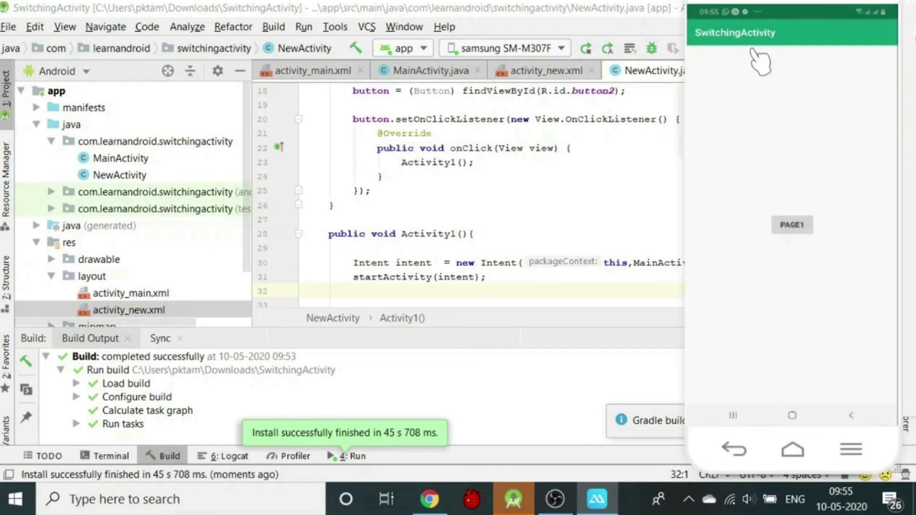
mouse_move(882, 219)
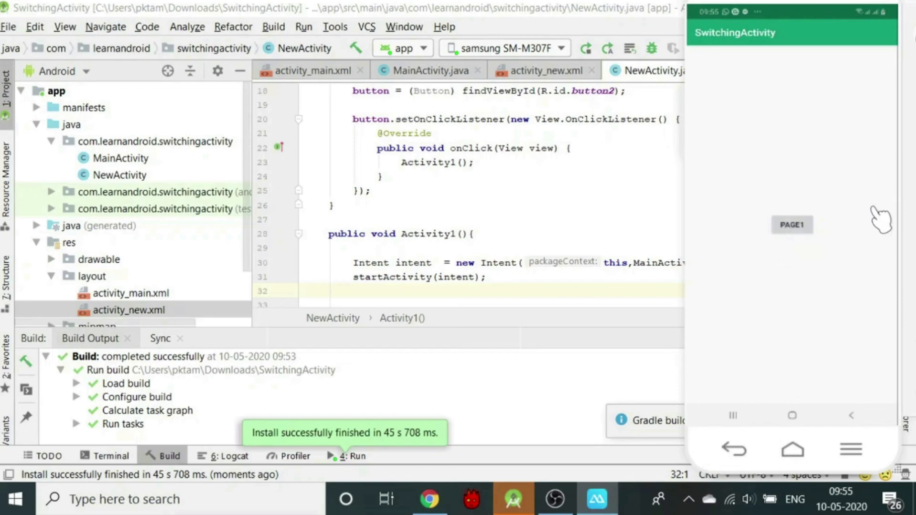
mouse_move(801, 293)
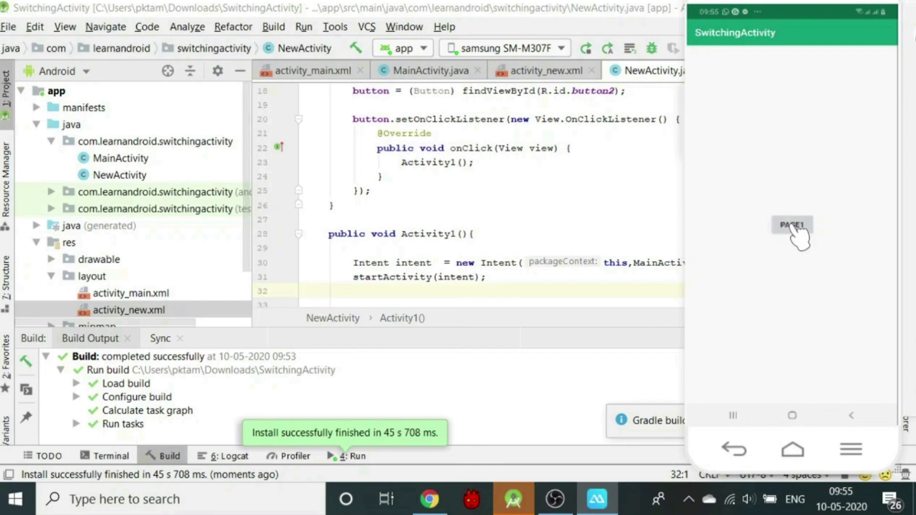
left_click(792, 226)
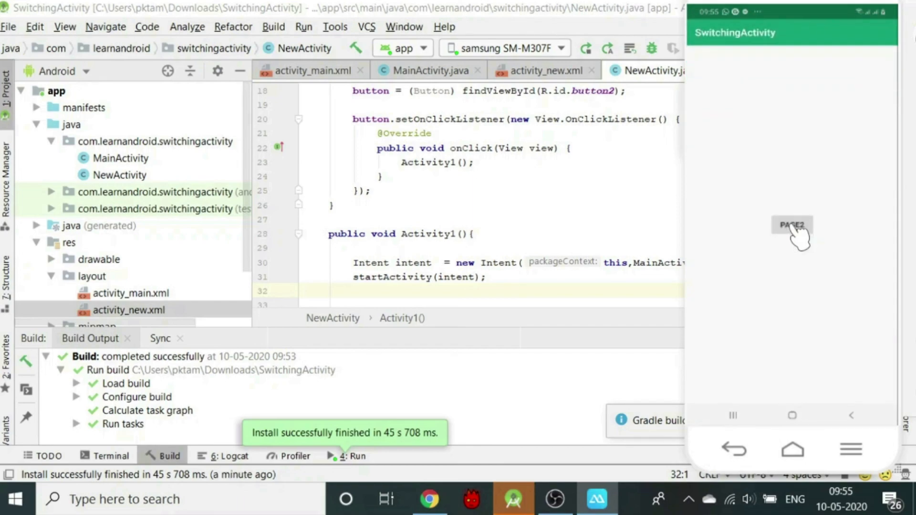